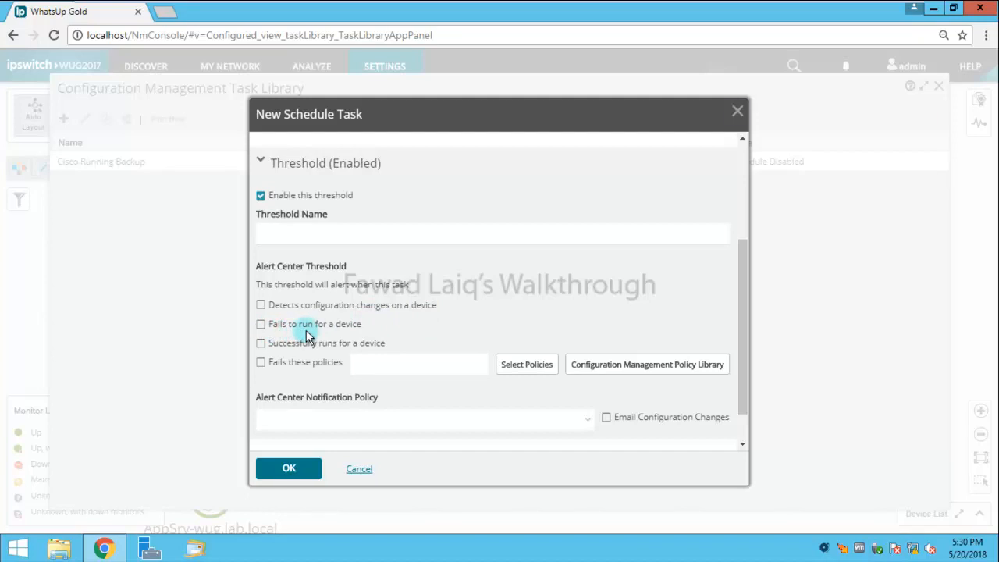
mouse_move(346, 356)
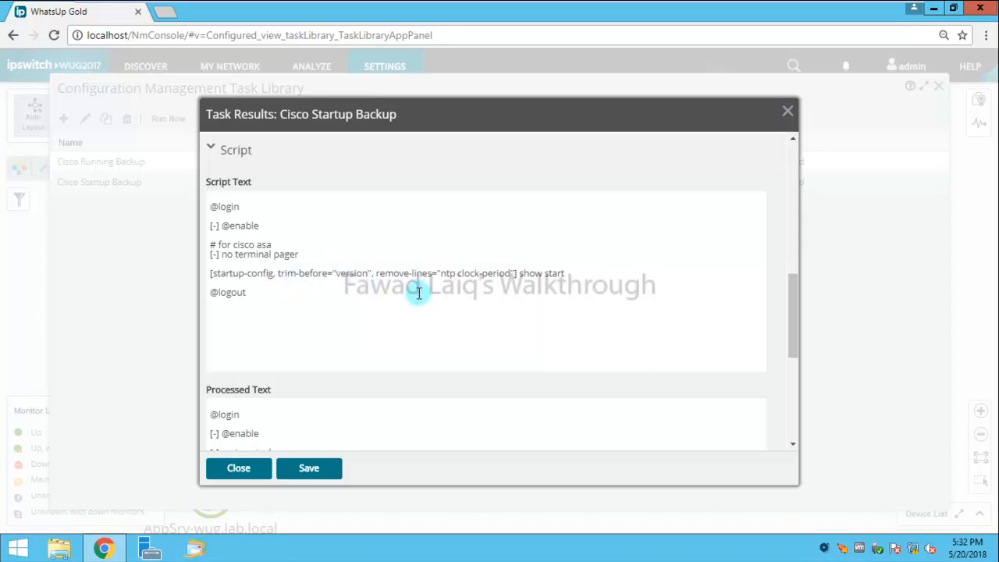
Scroll through the Cisco Startup Backup task results to the router's show start output, then close them.
scroll(down, 3)
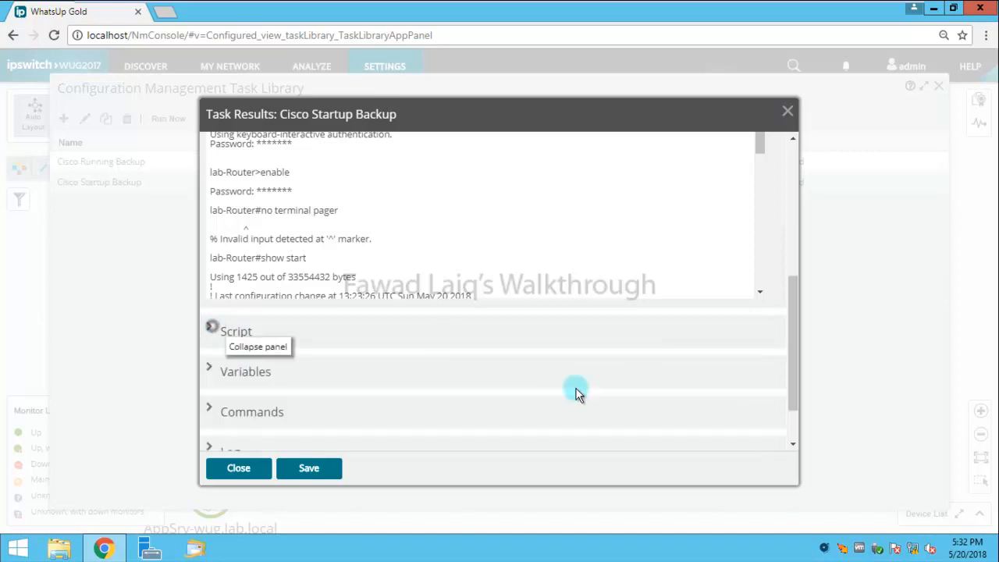
click(238, 468)
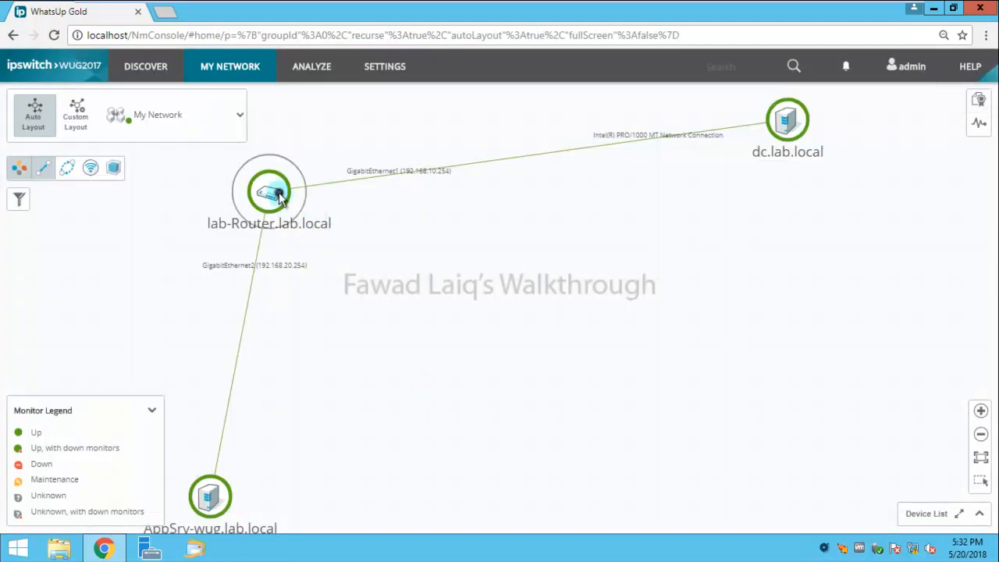
Open the details of lab-Router.lab.local from the network map.
double_click(424, 98)
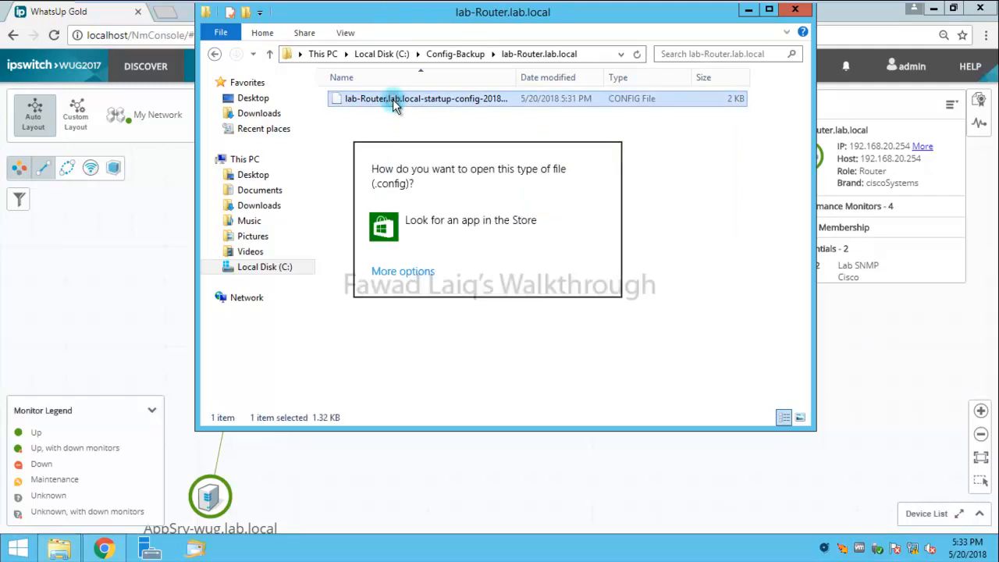